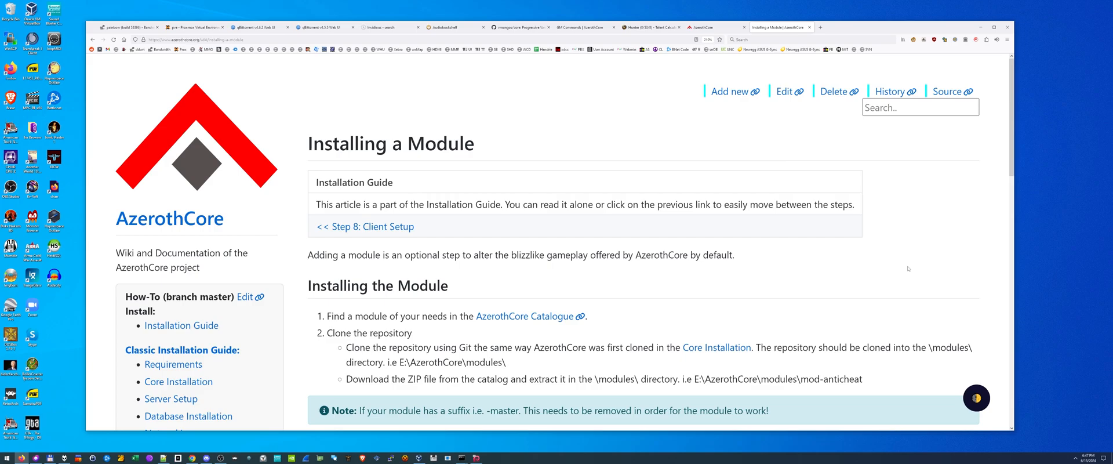
pyautogui.moveTo(763, 254)
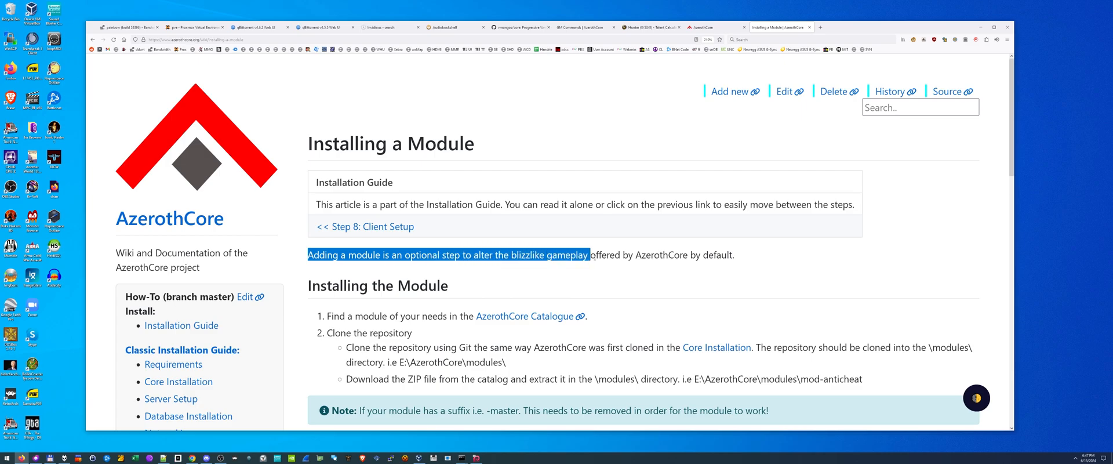
# - Read the catalogue notes on optional modules and pick out the mod-no-hearthstone-cooldown name
pyautogui.moveTo(587, 254); pyautogui.dragTo(720, 254)
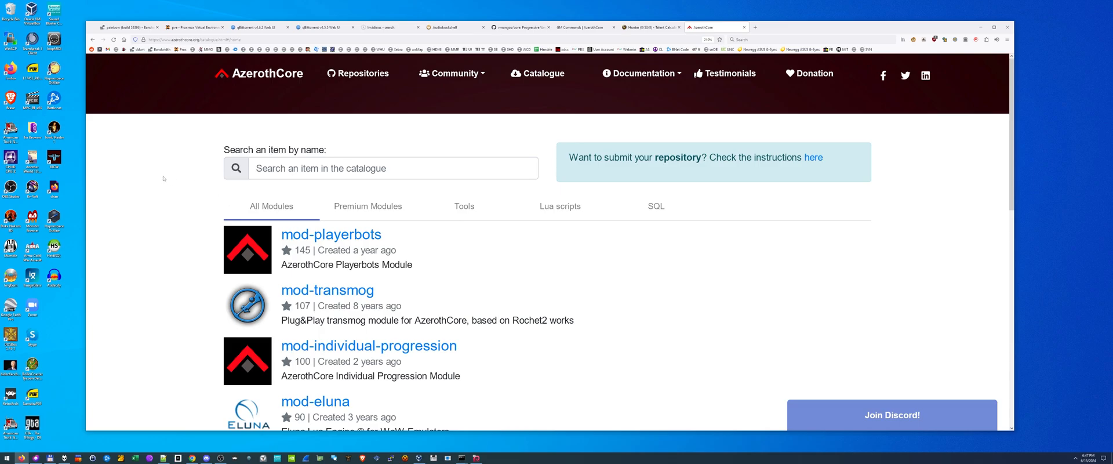
pyautogui.moveTo(140, 194)
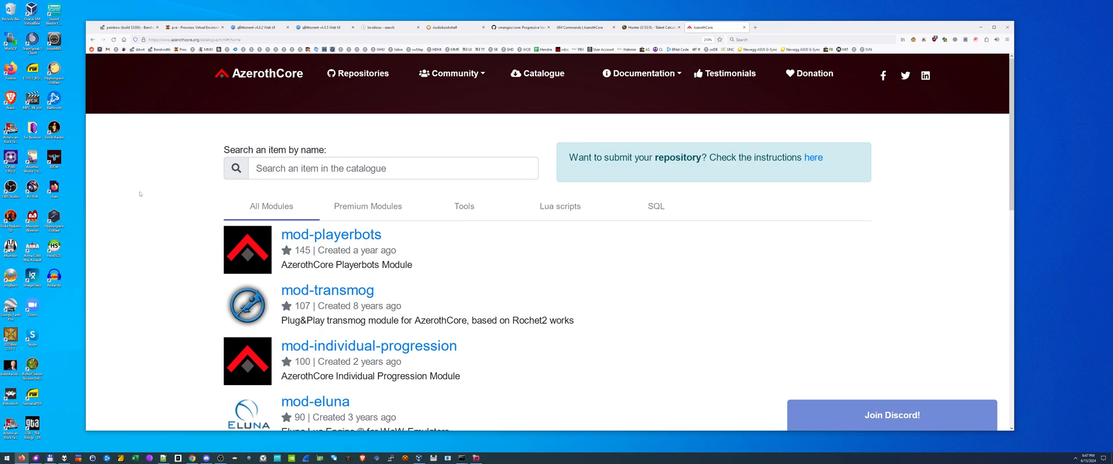
pyautogui.moveTo(168, 201)
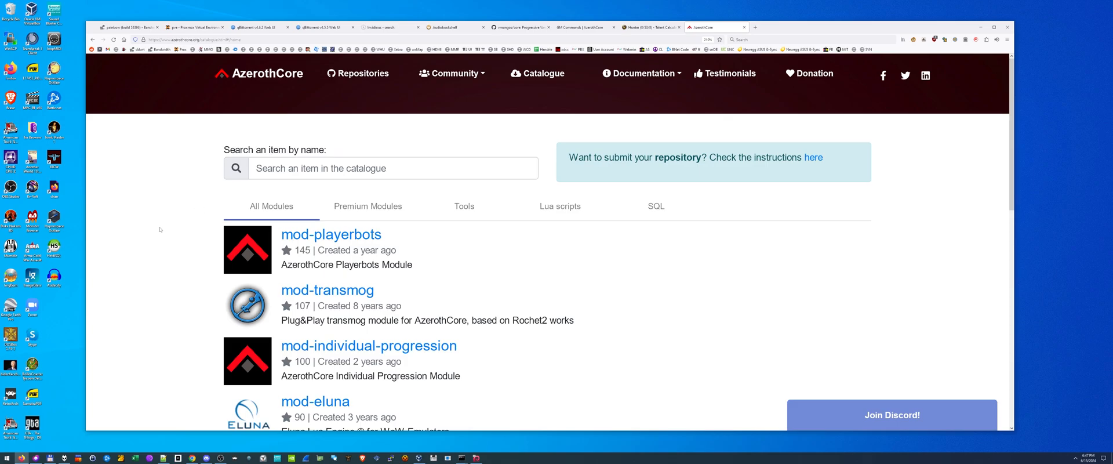
pyautogui.scroll(-3)
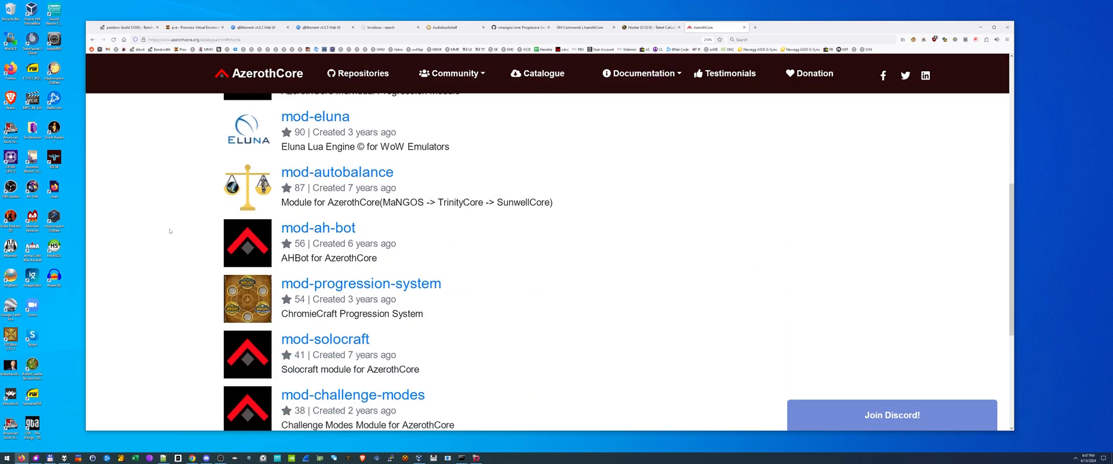
pyautogui.moveTo(391, 234)
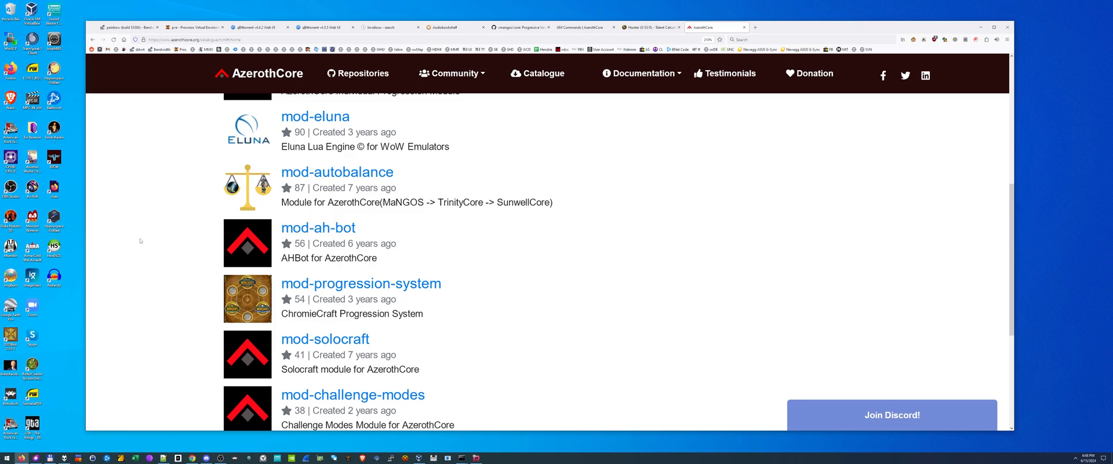
pyautogui.scroll(-3)
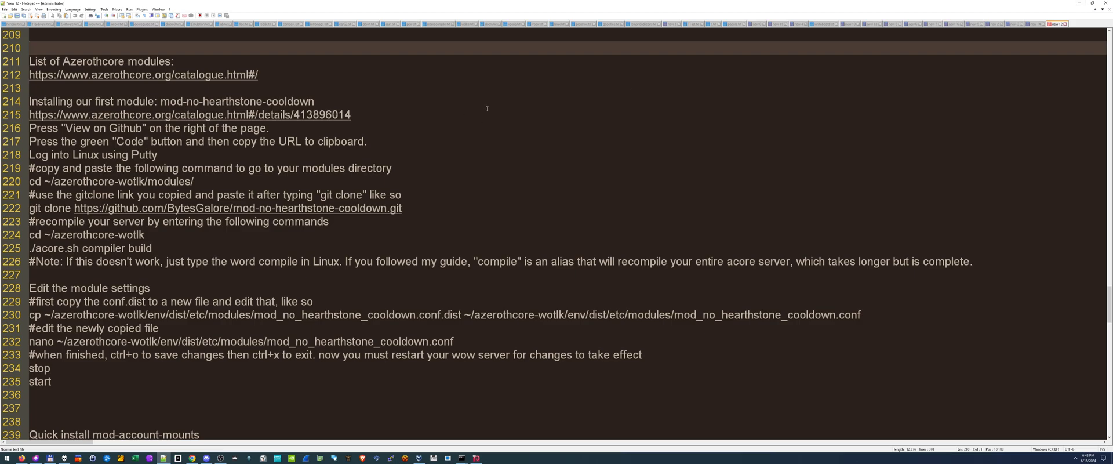
pyautogui.moveTo(161, 100); pyautogui.dragTo(314, 101)
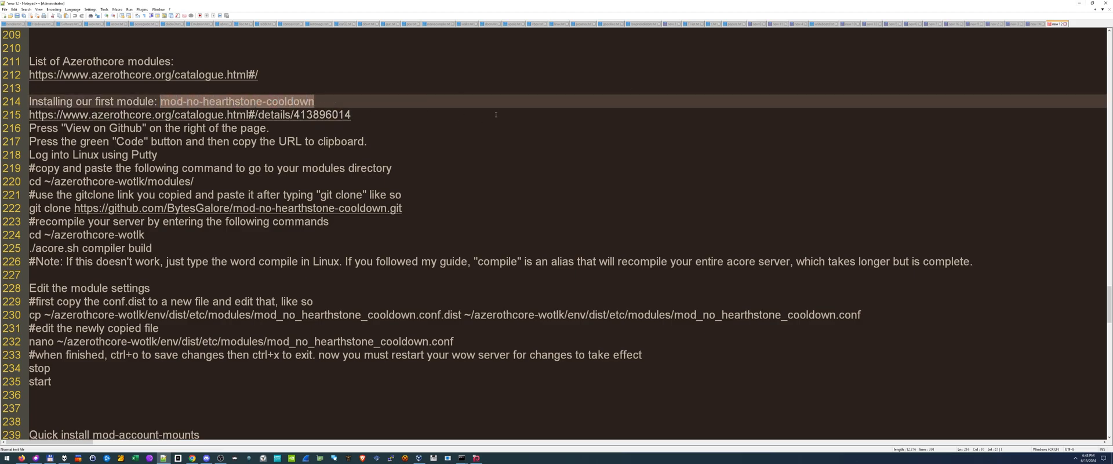
pyautogui.moveTo(584, 112)
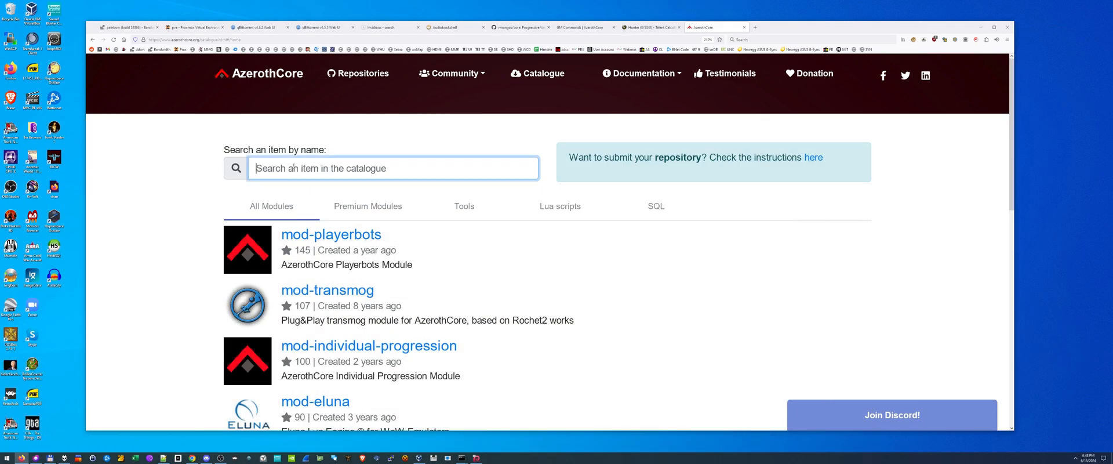
# - Search 'cooldo' and review the mod-no-hearthstone-cooldown module details page
pyautogui.write('cooldo')
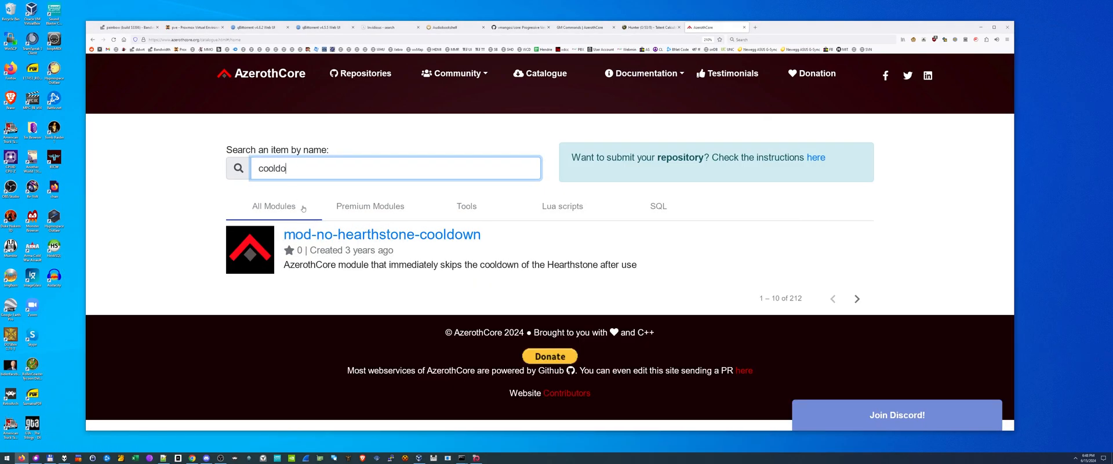
pyautogui.click(382, 234)
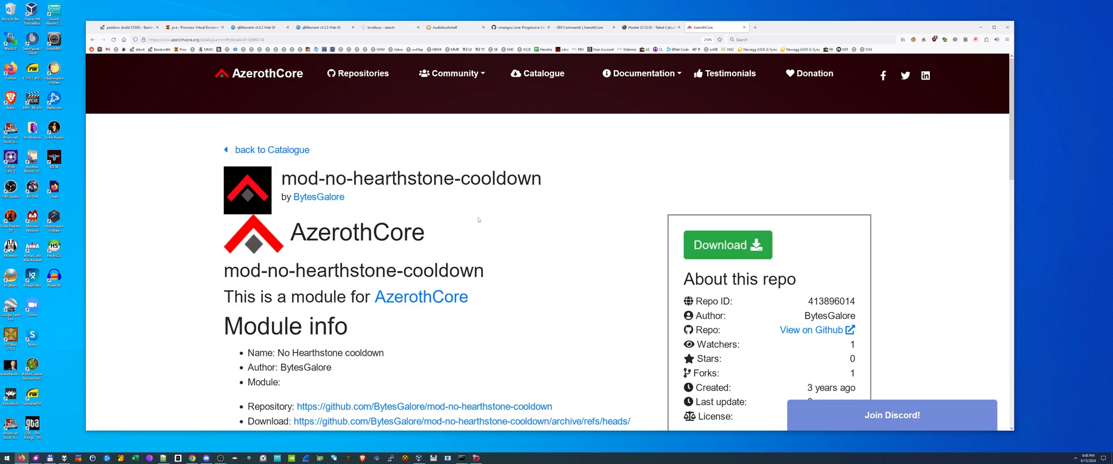
pyautogui.scroll(-3)
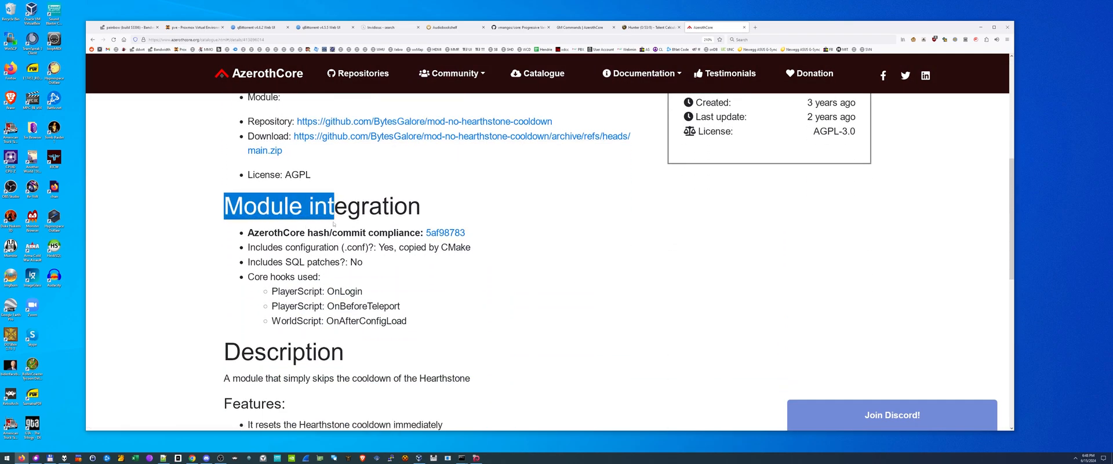
pyautogui.scroll(-3)
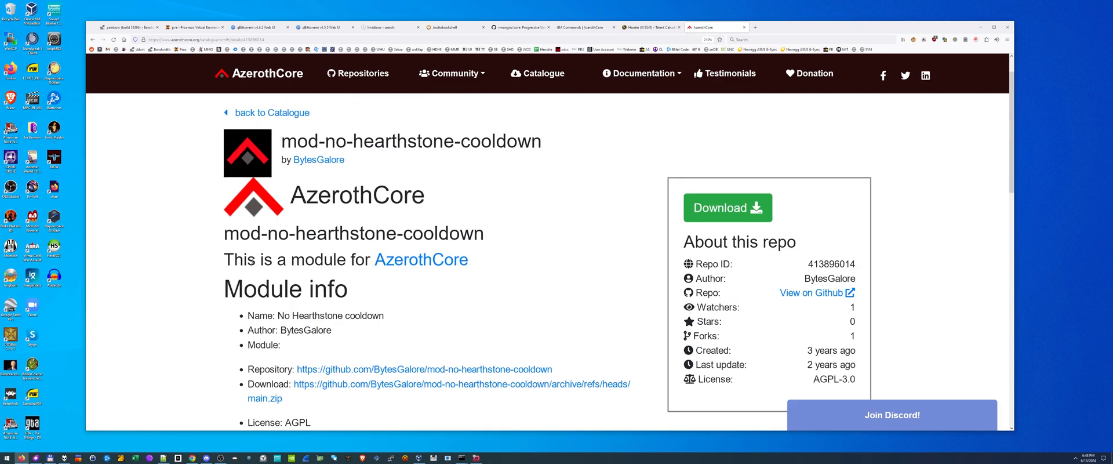
pyautogui.scroll(-3)
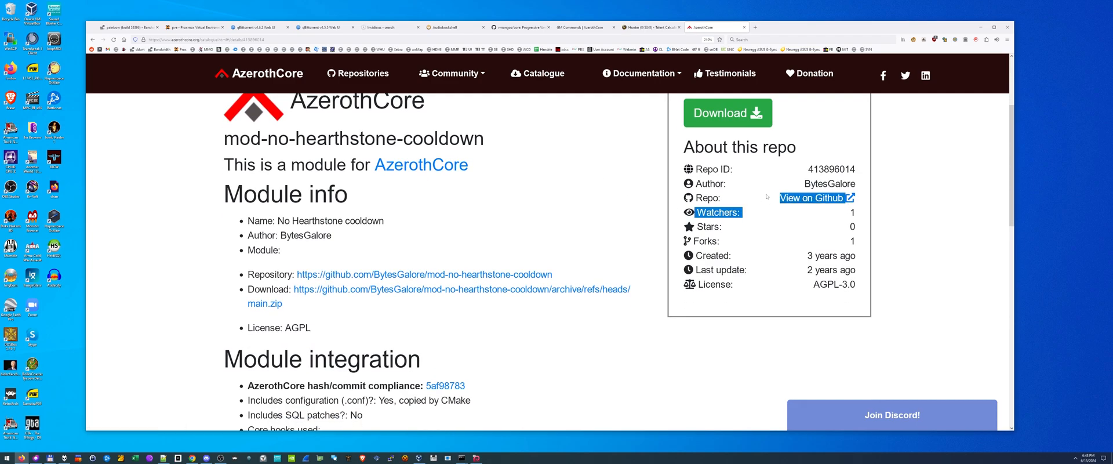
# - Follow 'View on Github' to the mod-no-hearthstone-cooldown repository
pyautogui.click(812, 197)
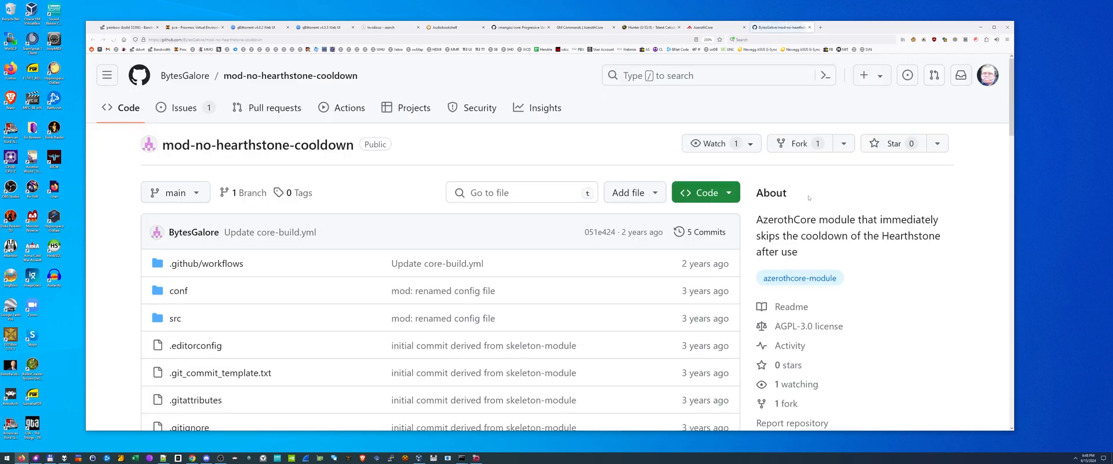
pyautogui.moveTo(797, 143)
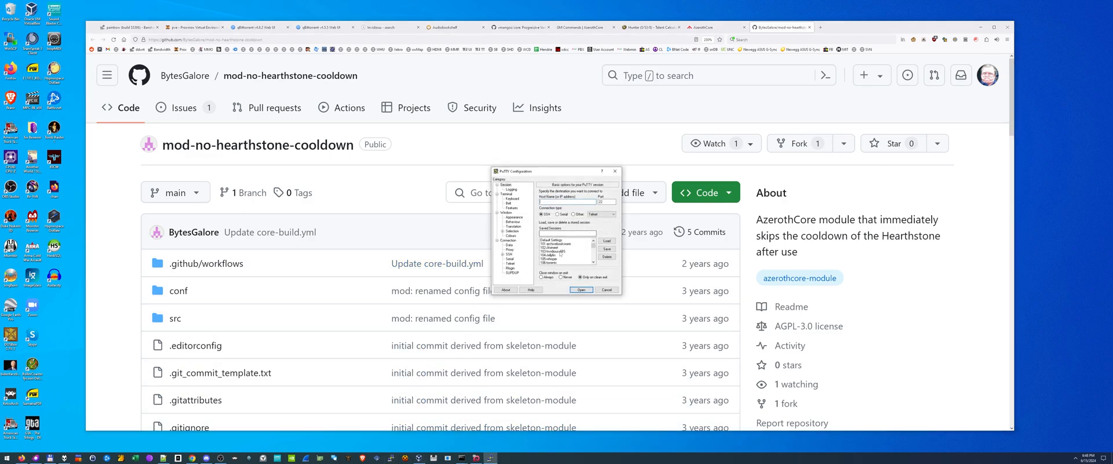
# - Connect to the AzerothCore server using the saved PuTTY session
pyautogui.click(580, 289)
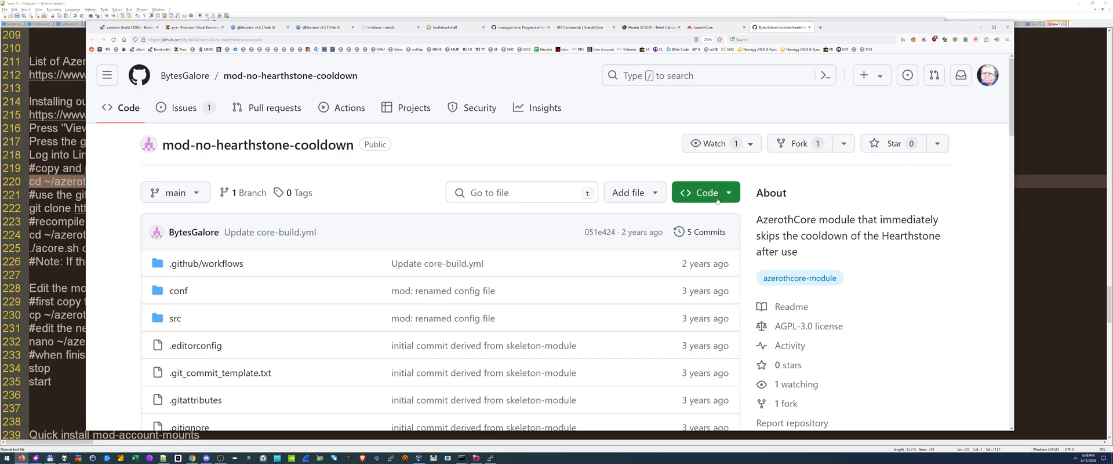
# - Reveal the repository's HTTPS clone URL from the green Code button
pyautogui.click(706, 193)
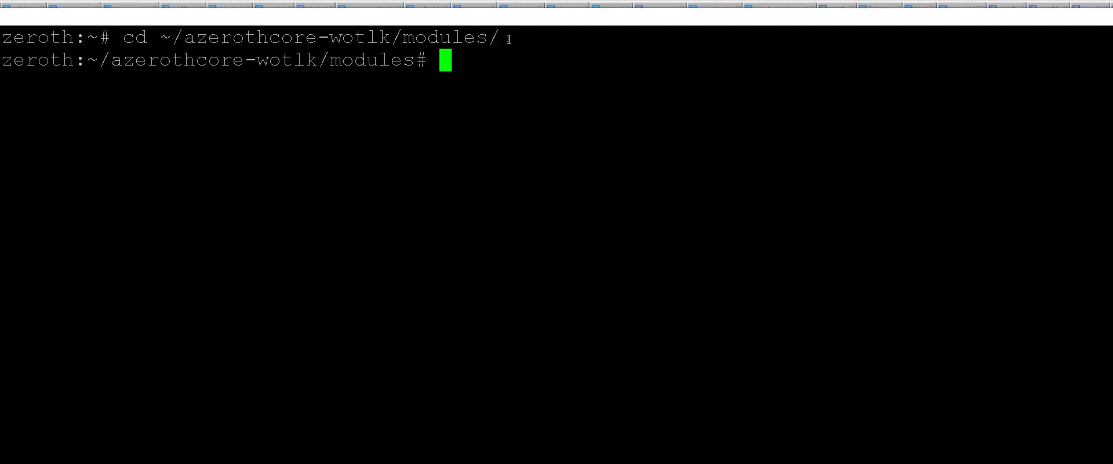
# - Git clone the module into the modules folder and return to ~/azerothcore-wotlk
pyautogui.write('git clone https://github.com/BytesGalore/mod-no-hearthstone-cooldown.git')
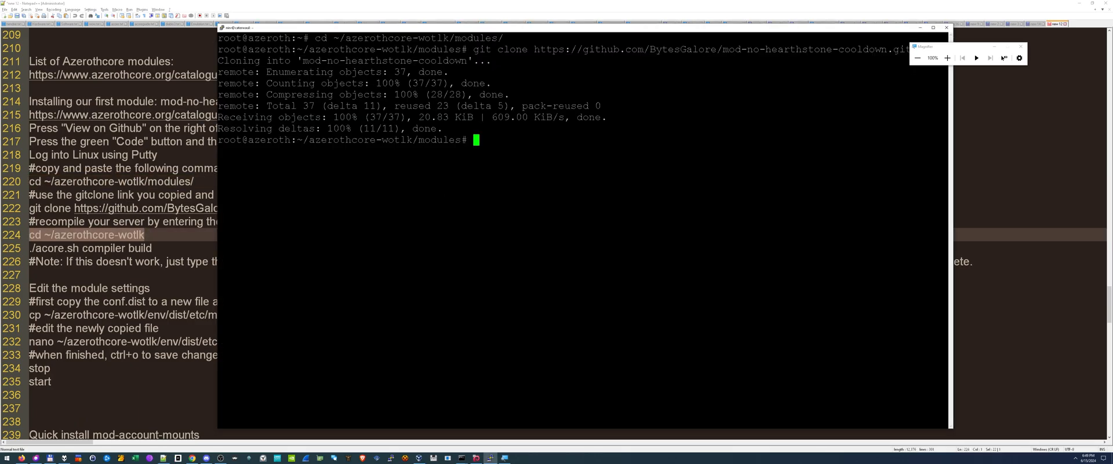
pyautogui.write('cd ~/azerothcore-wotlk')
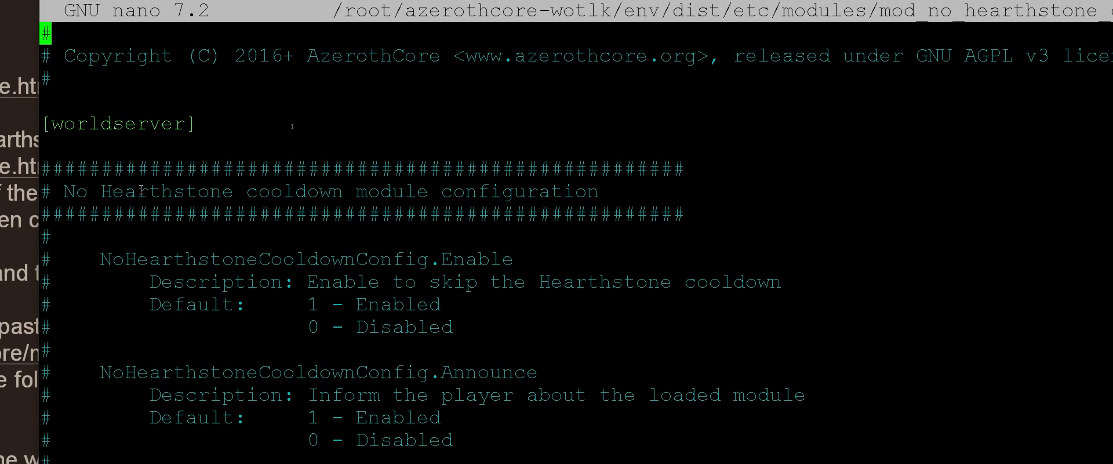
# - Set NoHearthstoneCooldown.Announce to 0, save the config and leave nano
pyautogui.scroll(-3)
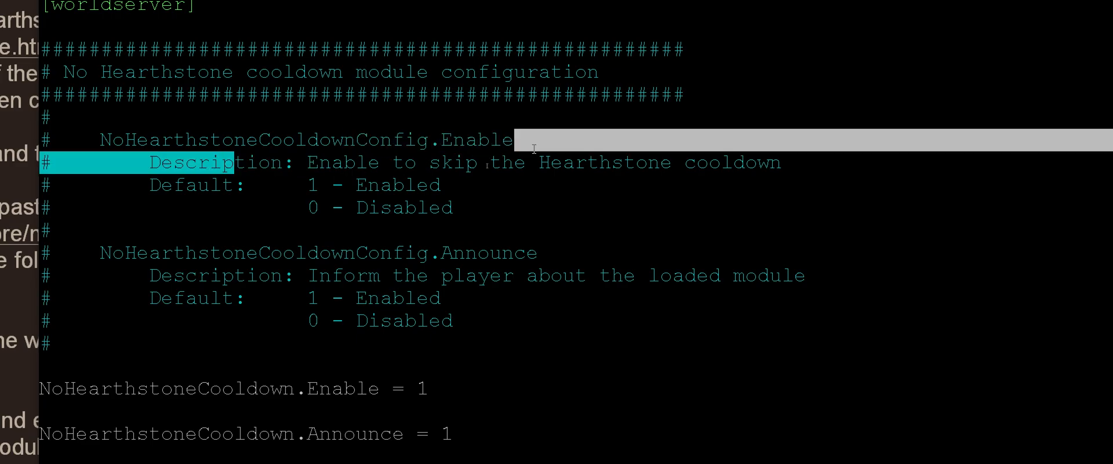
pyautogui.scroll(-3)
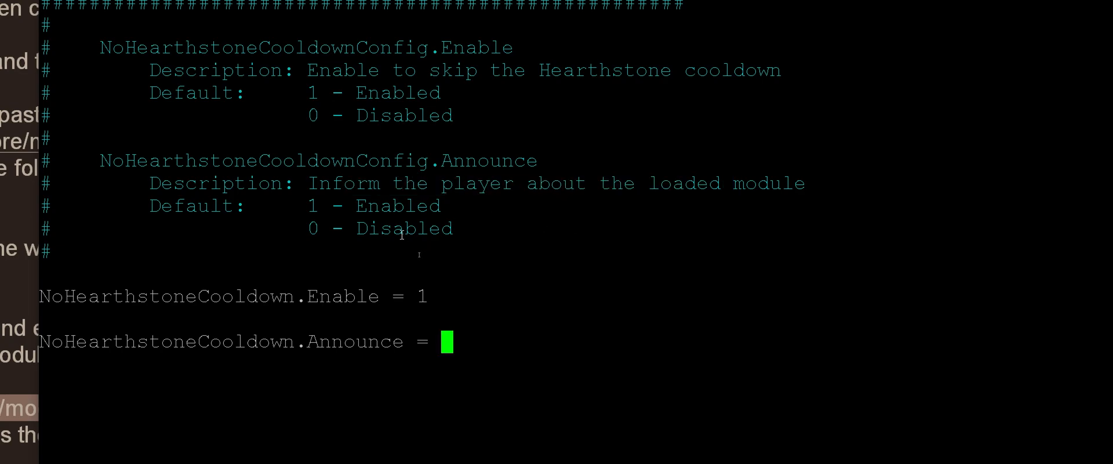
pyautogui.write('0')
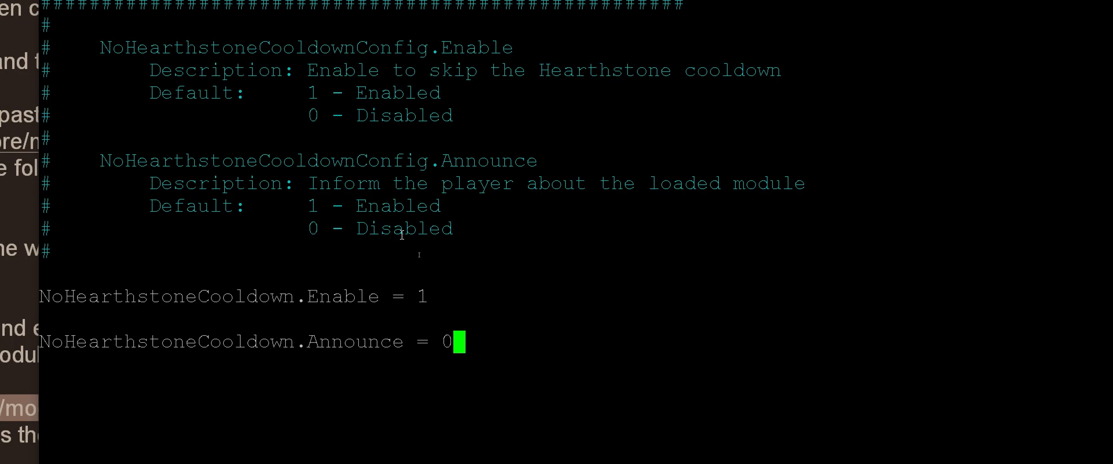
pyautogui.press('Backspace')
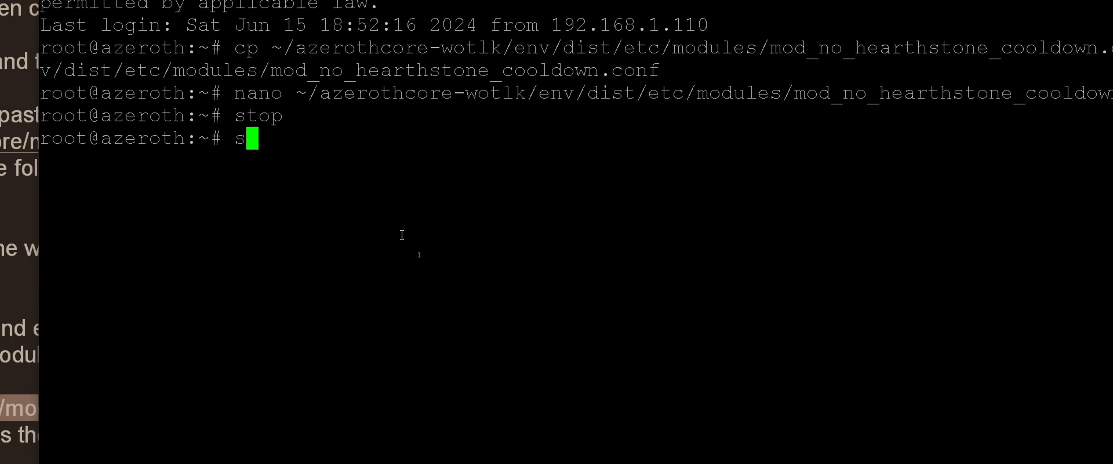
# - Relaunch the AzerothCore server with the start command
pyautogui.write('start')
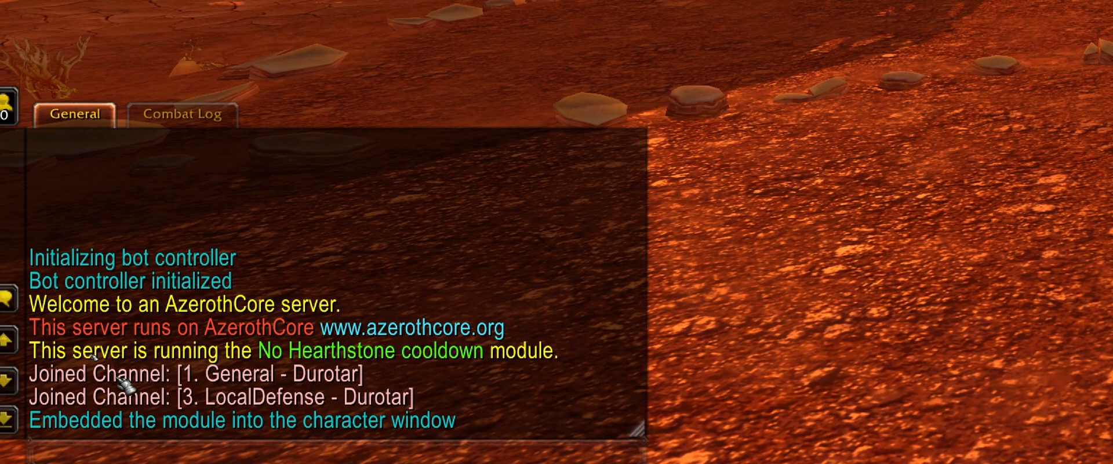
pyautogui.moveTo(455, 370)
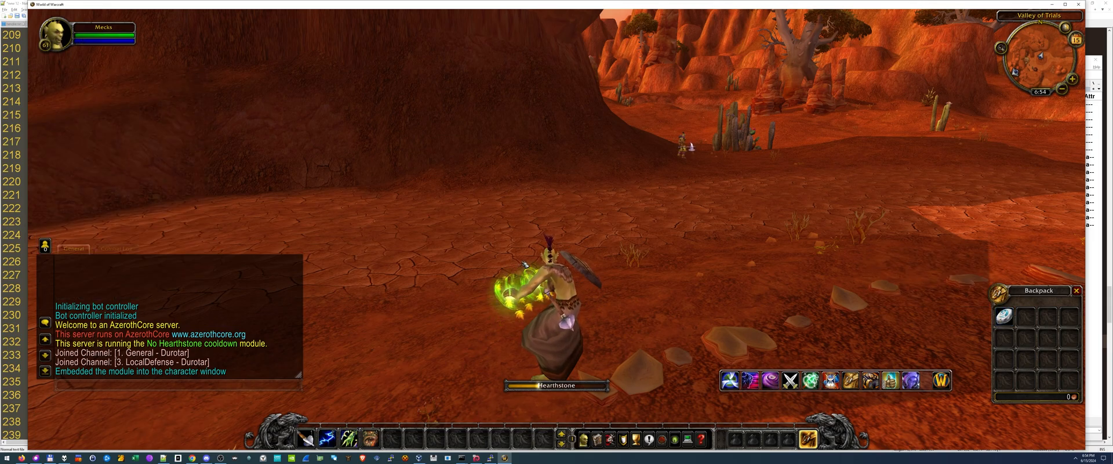
# - Check the character stats pane after the Hearthstone cast and bring up the game menu
pyautogui.press('c')
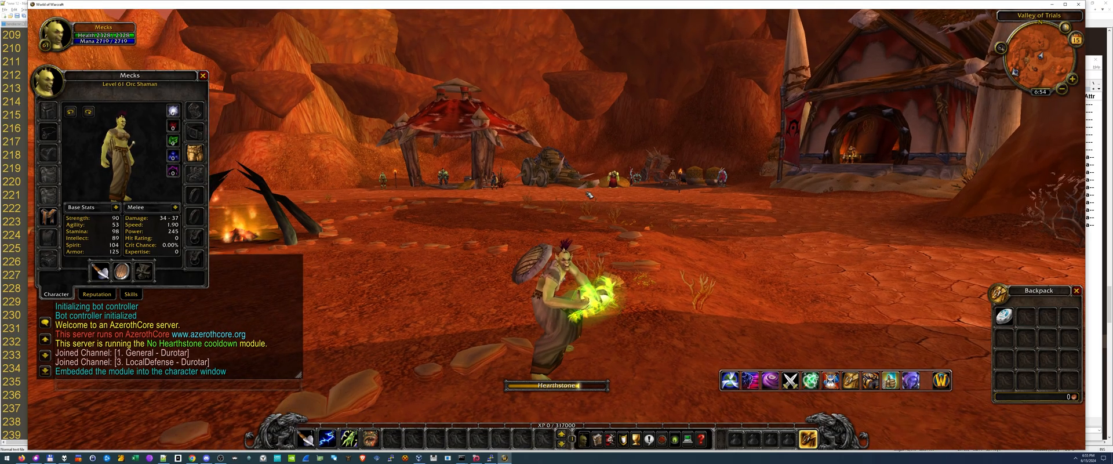
pyautogui.moveTo(1017, 321)
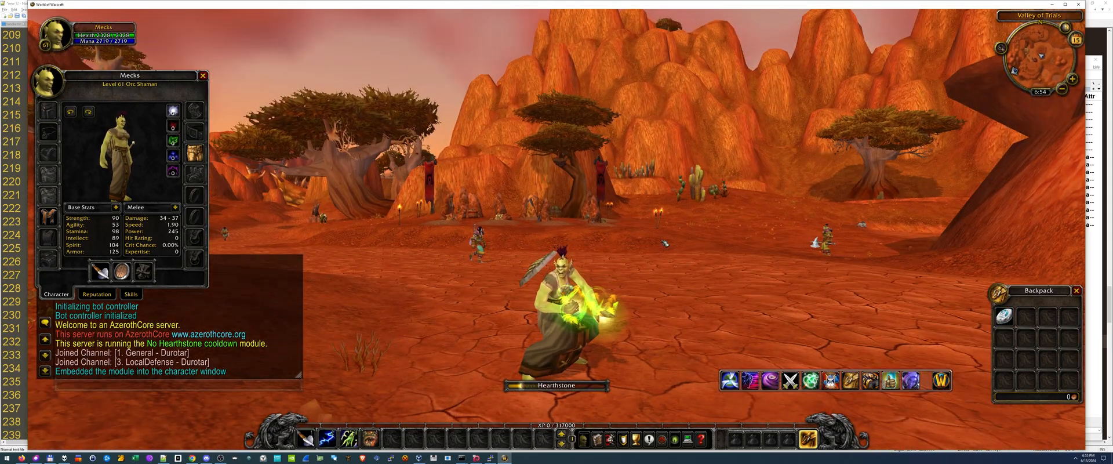
pyautogui.press('Escape')
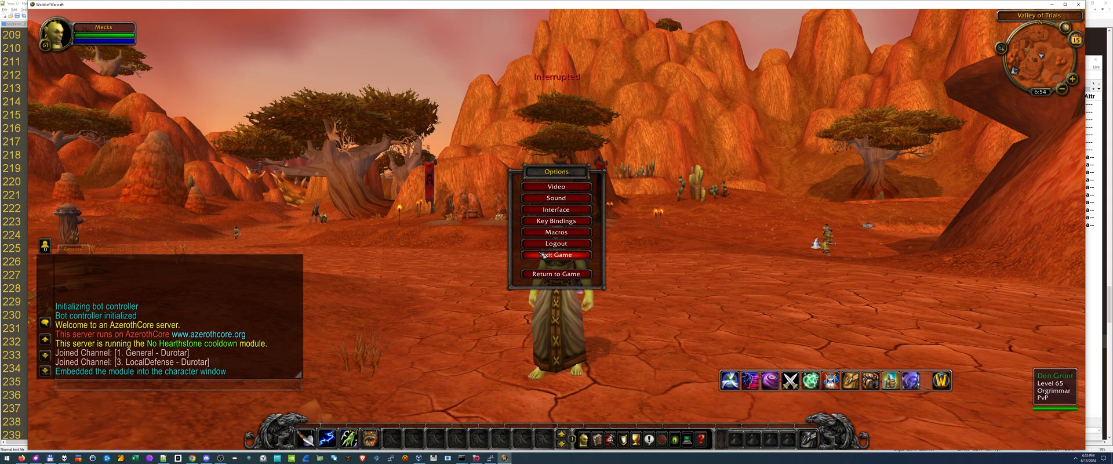
# - Exit the game and select the mod-account-mounts git clone line in the install notes
pyautogui.click(556, 243)
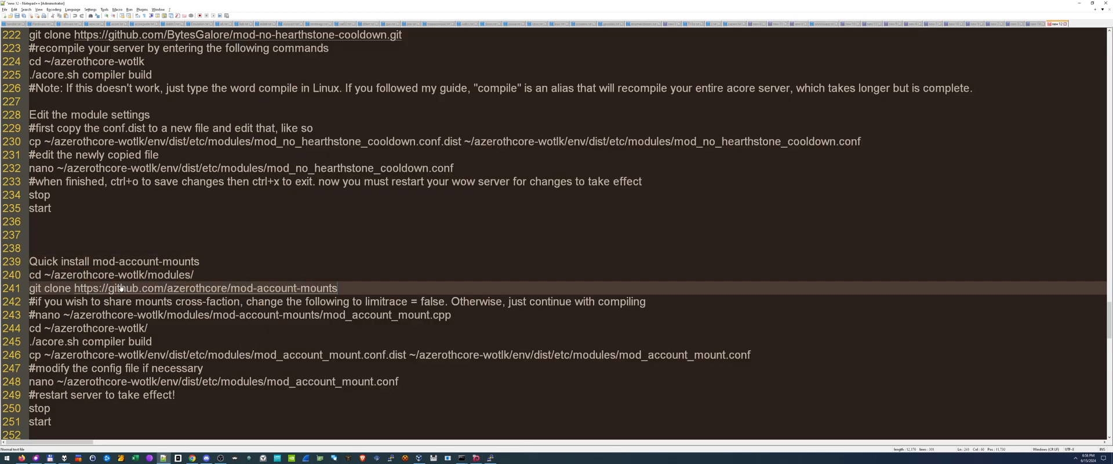
pyautogui.tripleClick(177, 287)
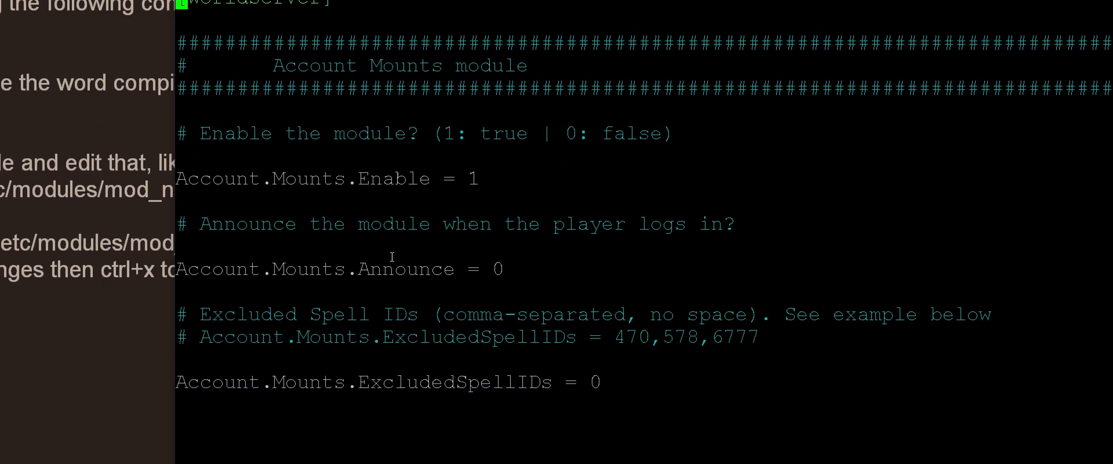
# - Set Account.Mounts.Announce to 1 and save the config
pyautogui.write('1')
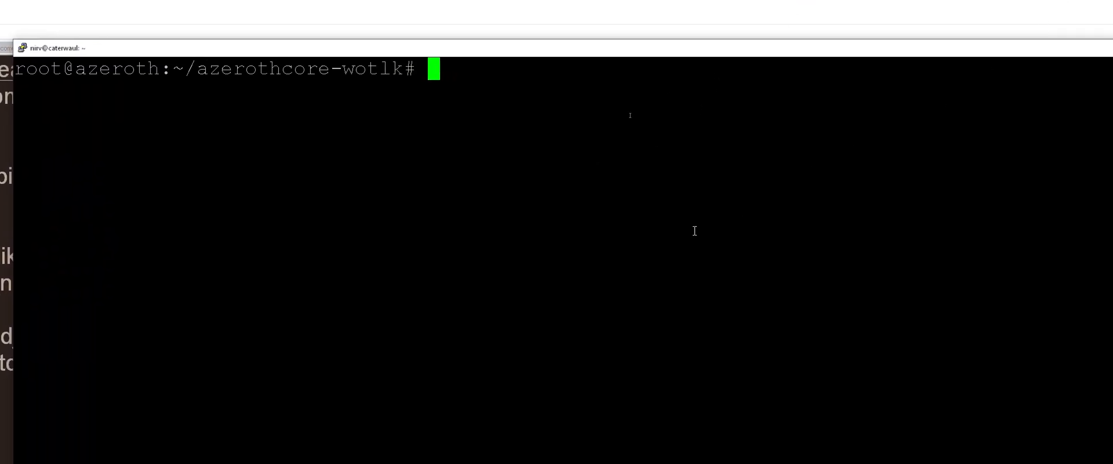
# - Run stop then start to relaunch the authserver and worldserver sessions
pyautogui.write('stop')
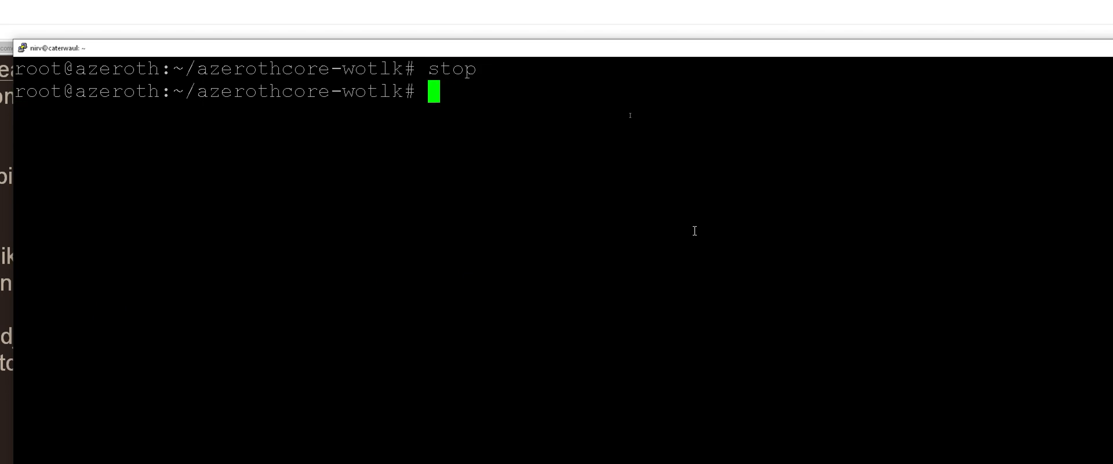
pyautogui.write('start')
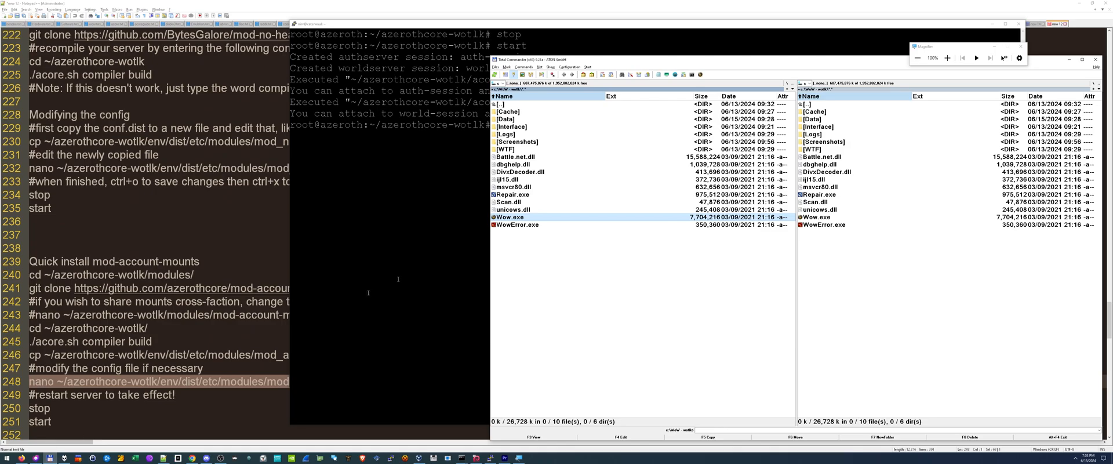
# - Launch Wow.exe, log in, enter the world as the Orc shaman and read the AccountMounts chat message
pyautogui.doubleClick(513, 216)
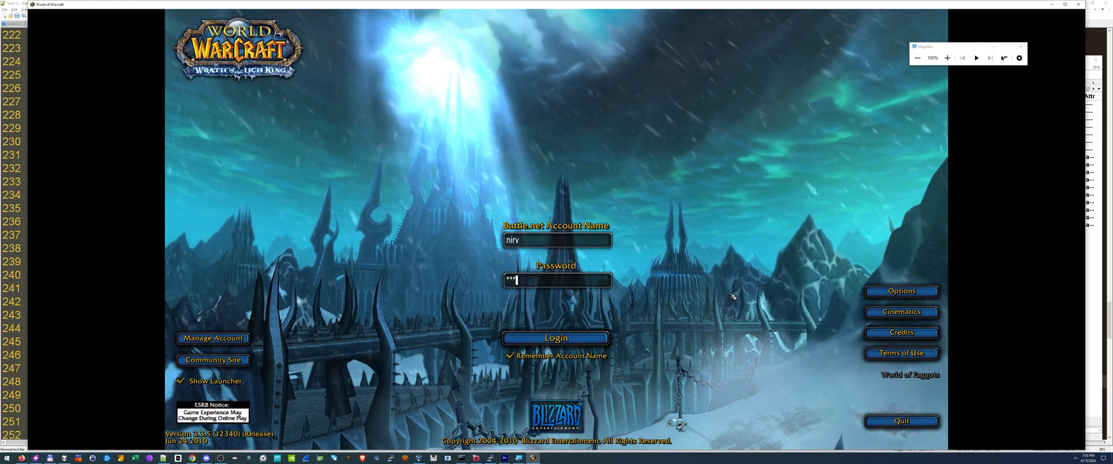
pyautogui.click(555, 338)
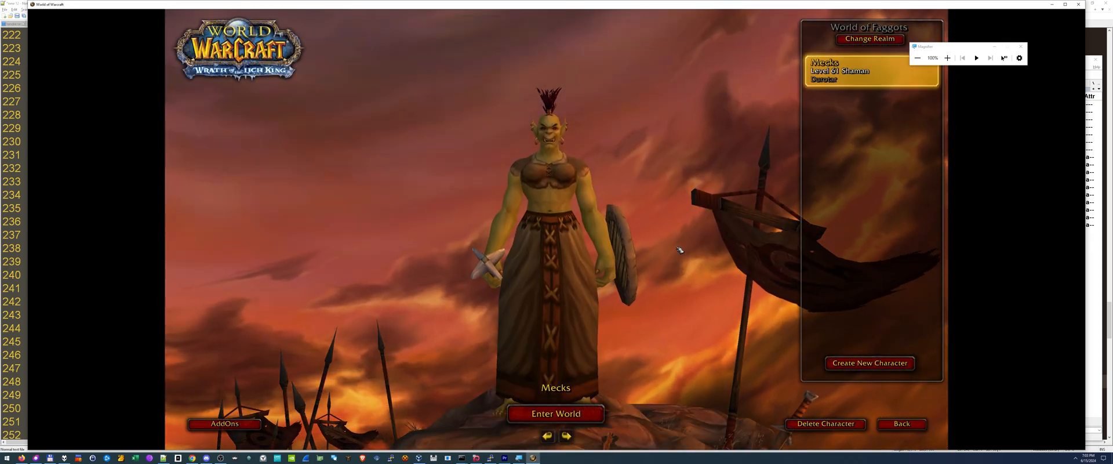
pyautogui.click(555, 414)
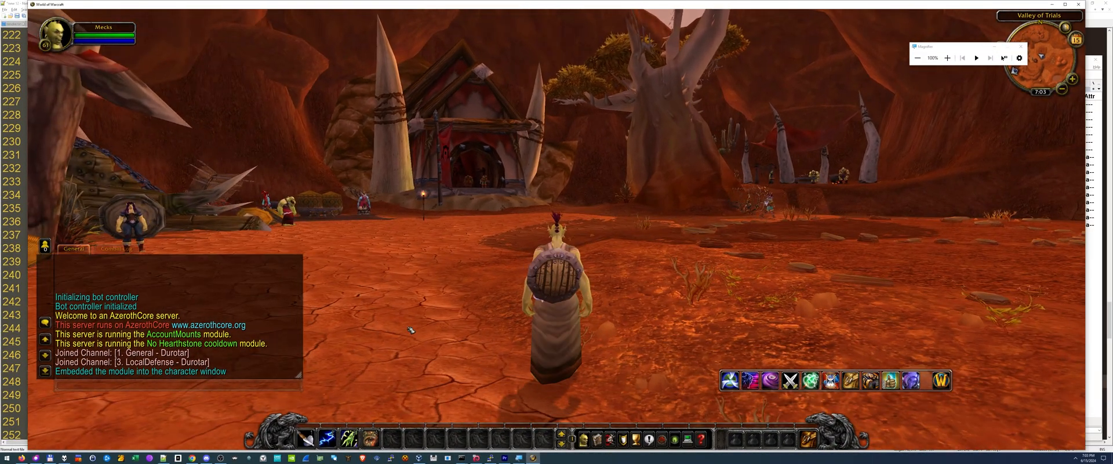
pyautogui.press('Escape')
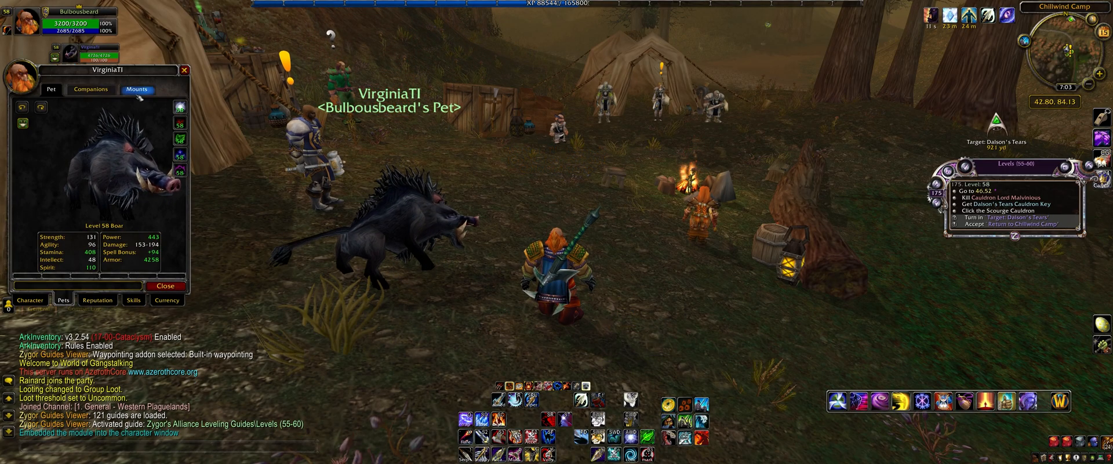
# - Show the dwarf's Mounts collection and move to its second page with the Traveler's Tundra Mammoth
pyautogui.click(137, 90)
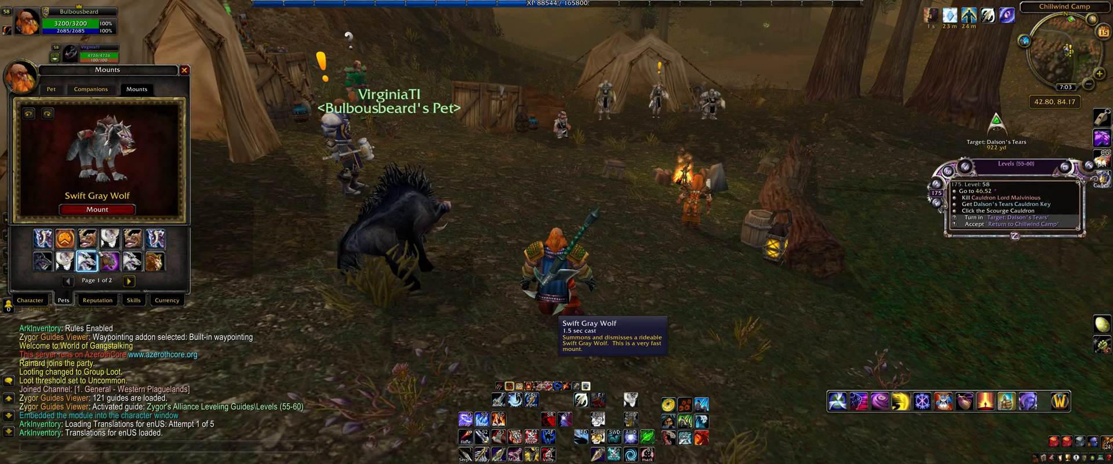
pyautogui.click(96, 209)
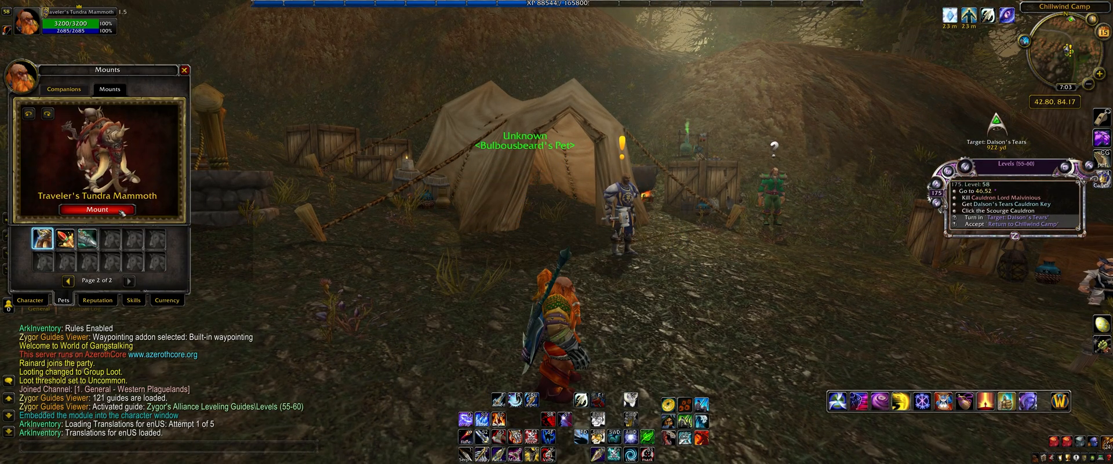
# - Summon the Traveler's Tundra Mammoth, then return the Mounts list to its first page
pyautogui.click(97, 208)
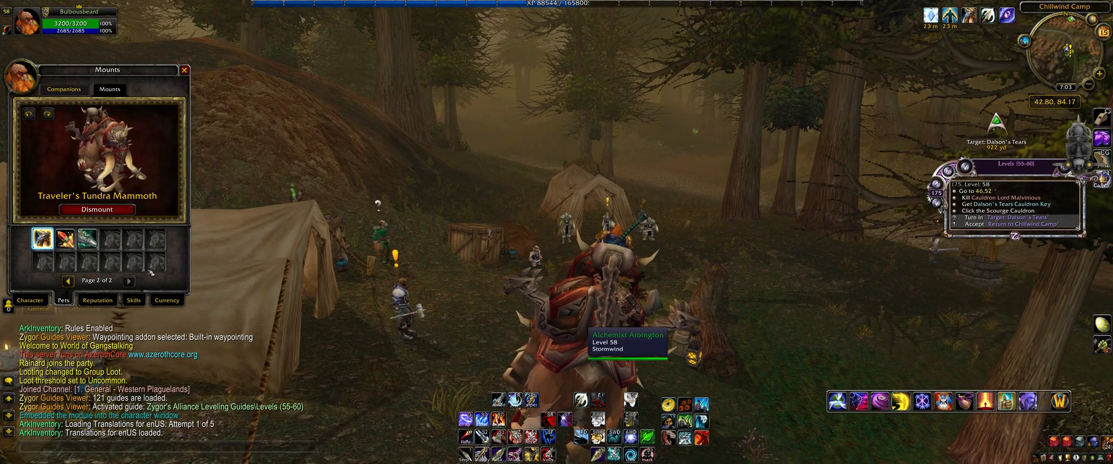
pyautogui.click(67, 281)
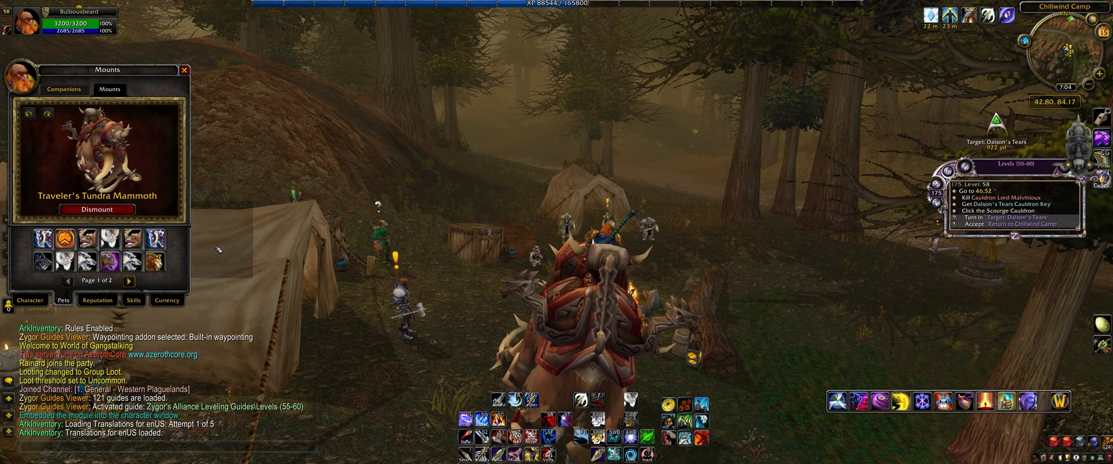